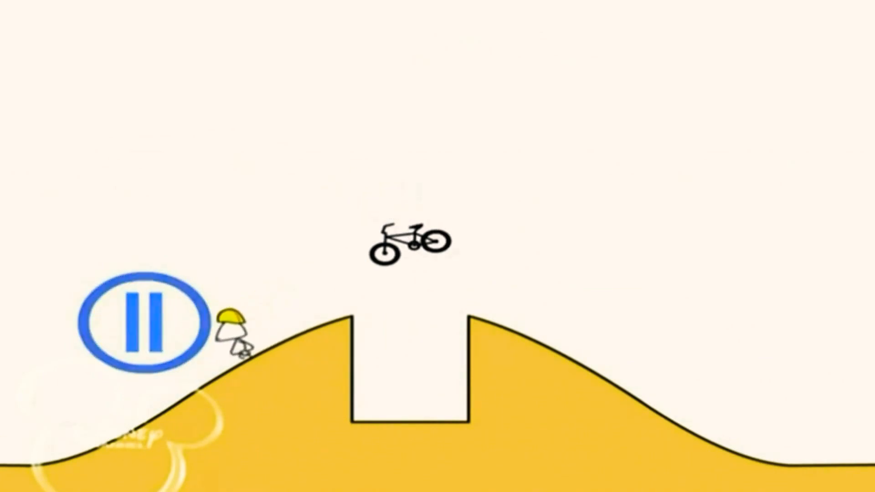
click(141, 328)
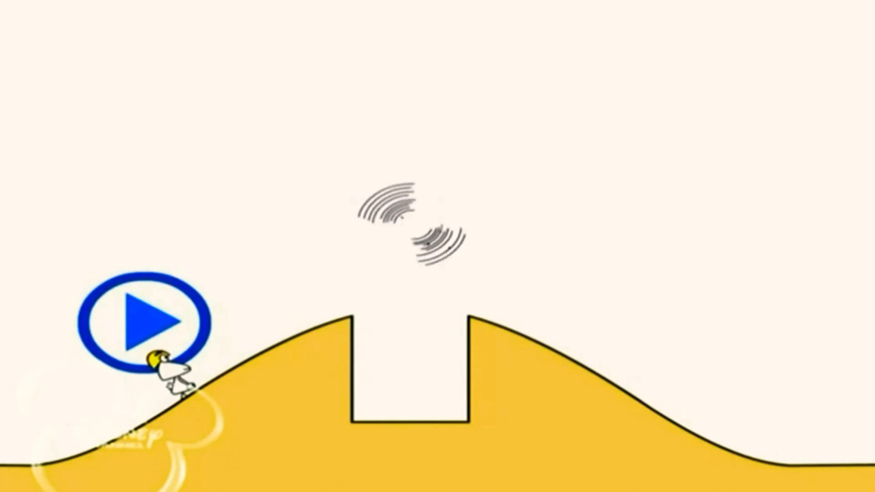